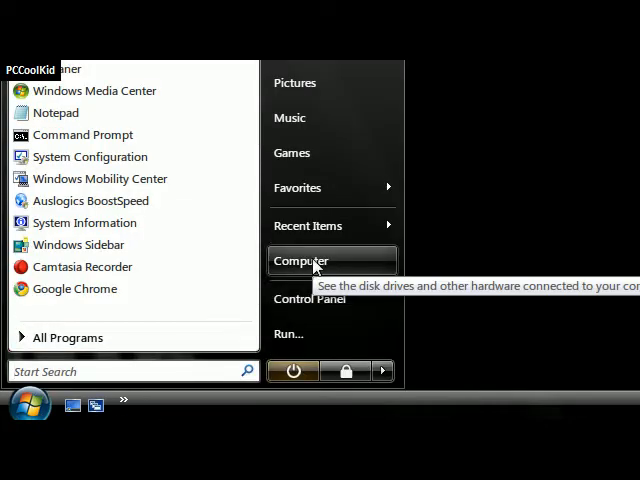
Launch Computer Management via Manage on Computer in the Start menu
right_click(300, 260)
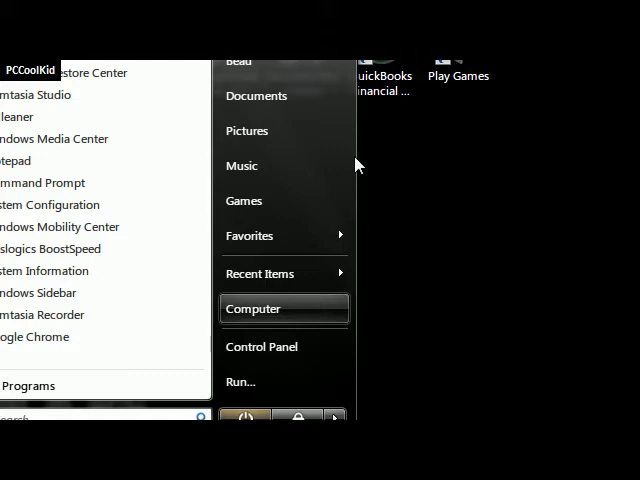
click(352, 256)
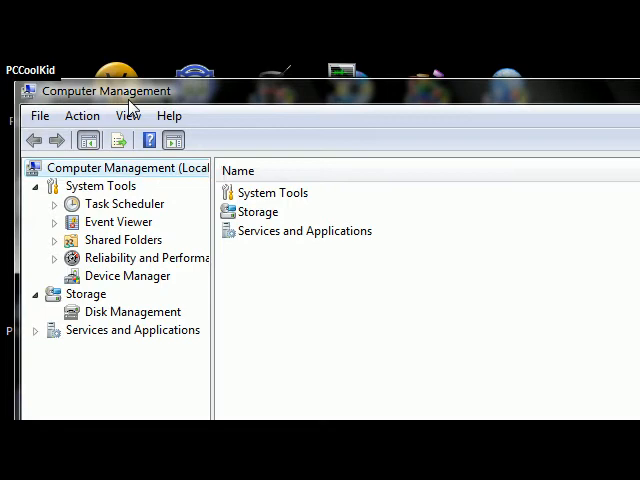
mouse_move(108, 144)
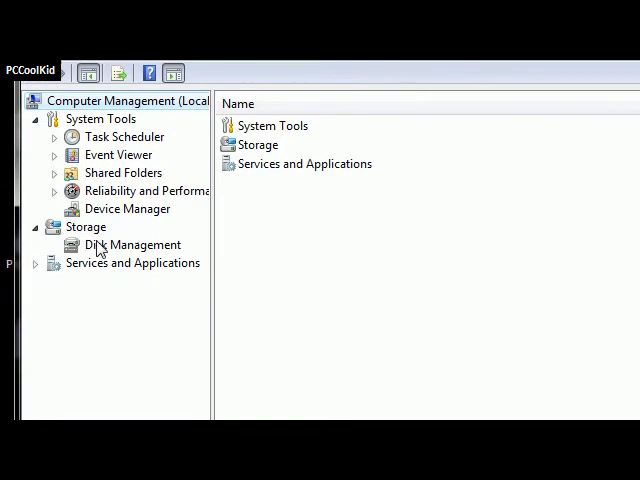
Show Disk Management under Storage with the disk and volume overview loaded
click(132, 244)
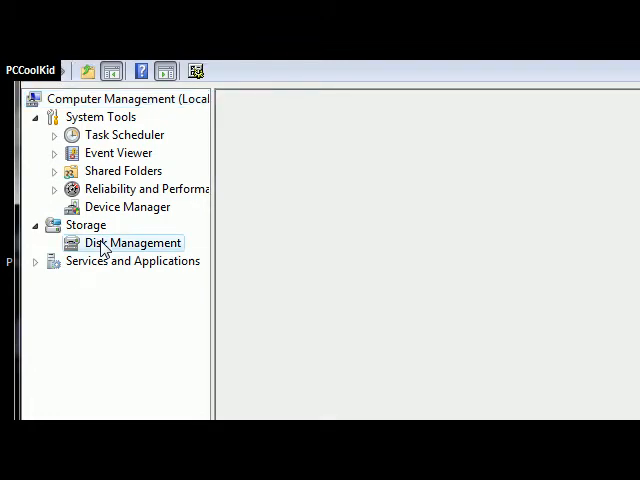
click(132, 244)
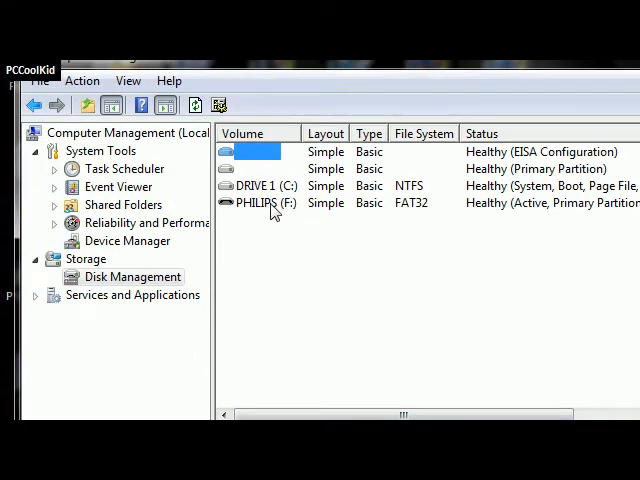
mouse_move(370, 184)
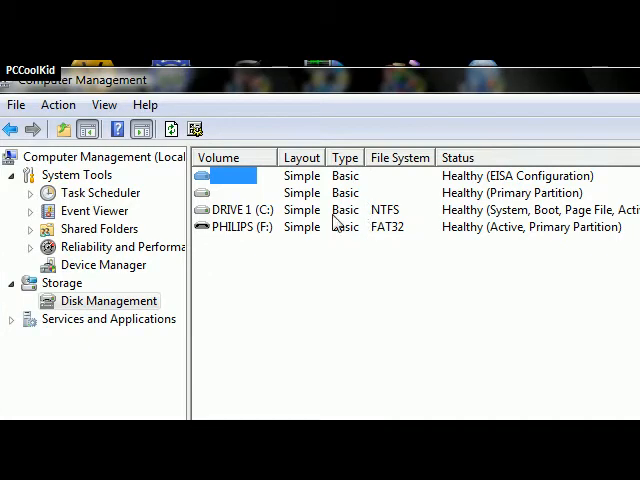
mouse_move(314, 336)
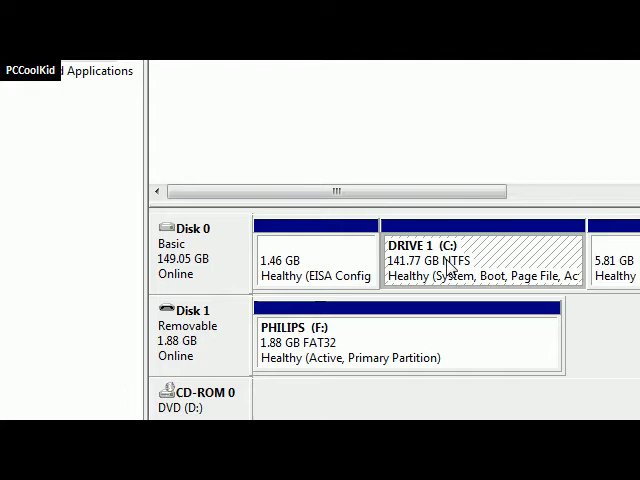
mouse_move(470, 262)
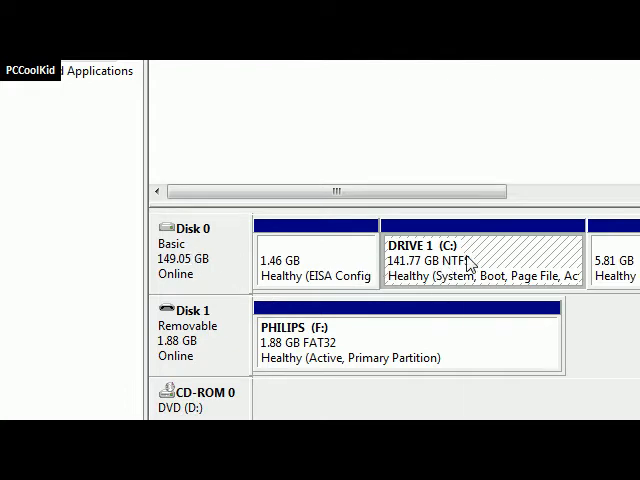
Start Shrink Volume on DRIVE 1 (C:) and begin entering a smaller shrink amount
right_click(470, 262)
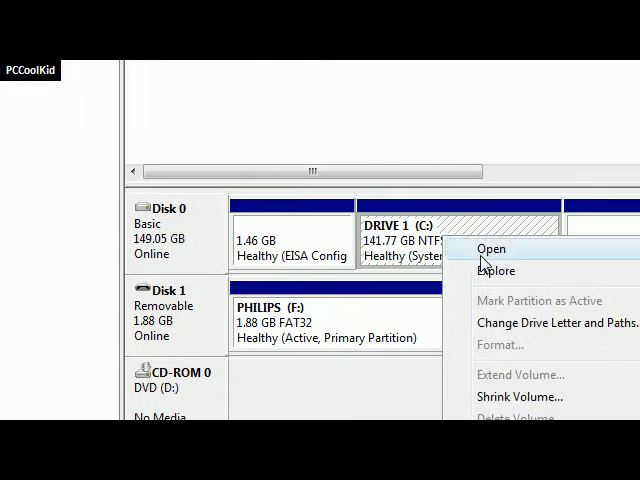
click(516, 398)
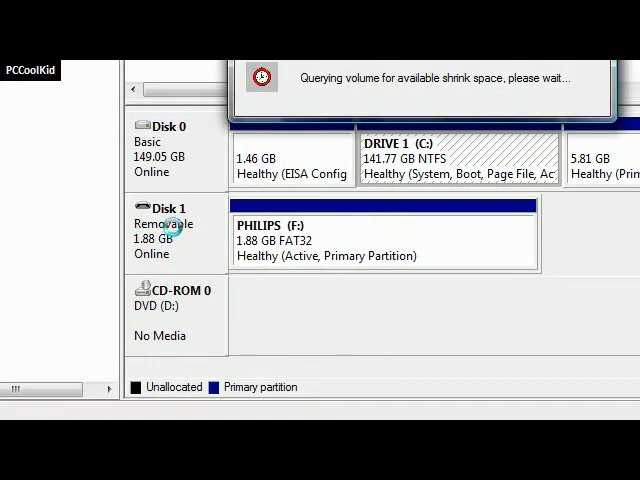
mouse_move(292, 258)
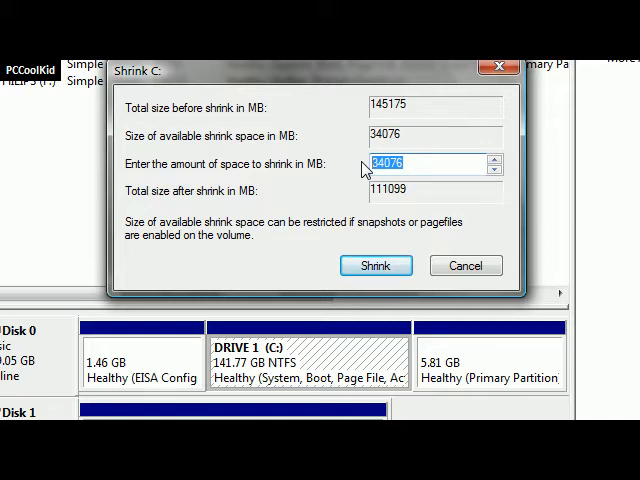
text(10)
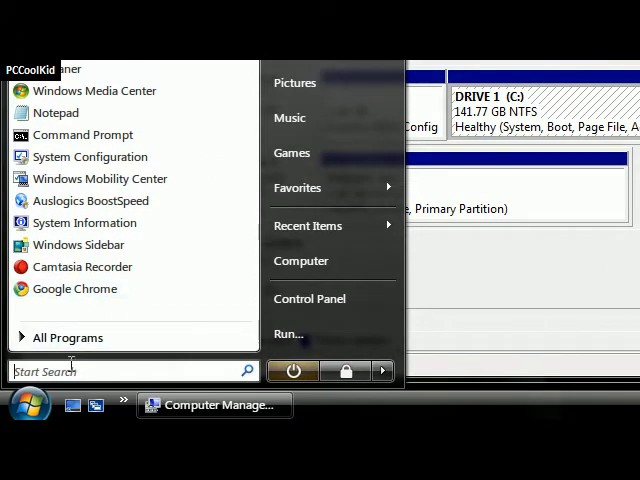
text(calcula)
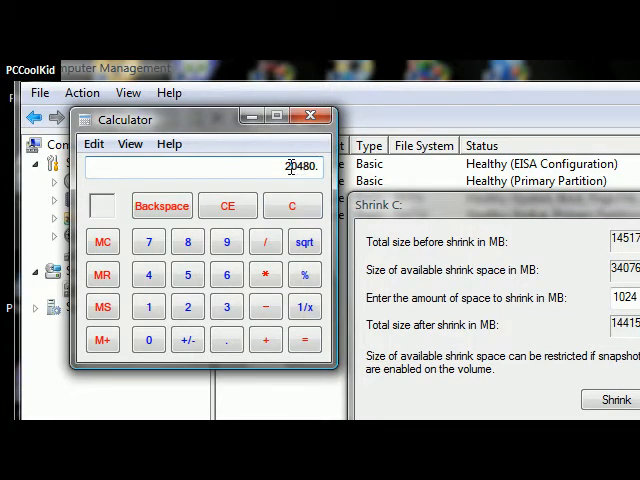
click(312, 116)
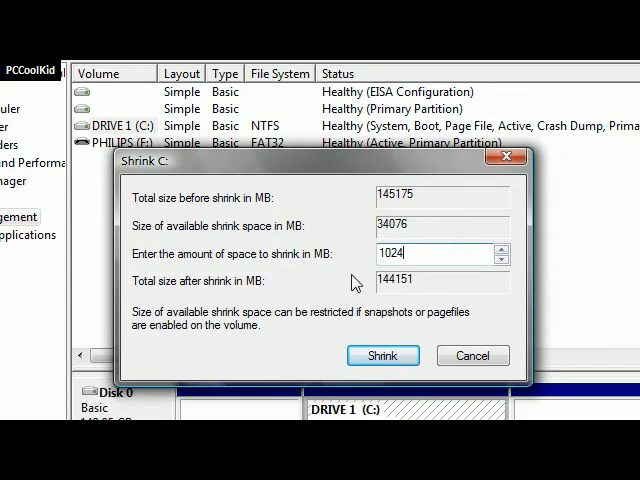
Shrink C: to 140.77 GB and select the new 1.00 GB unallocated block
click(382, 356)
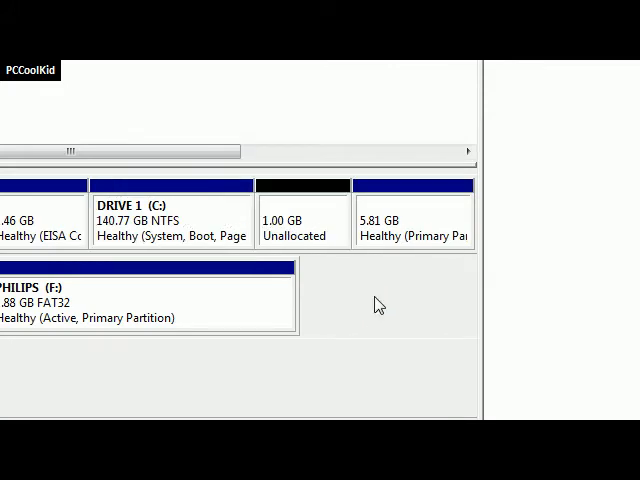
mouse_move(312, 228)
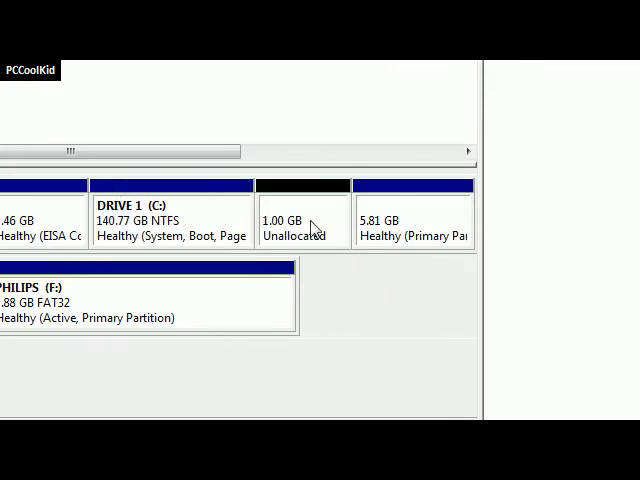
mouse_move(302, 222)
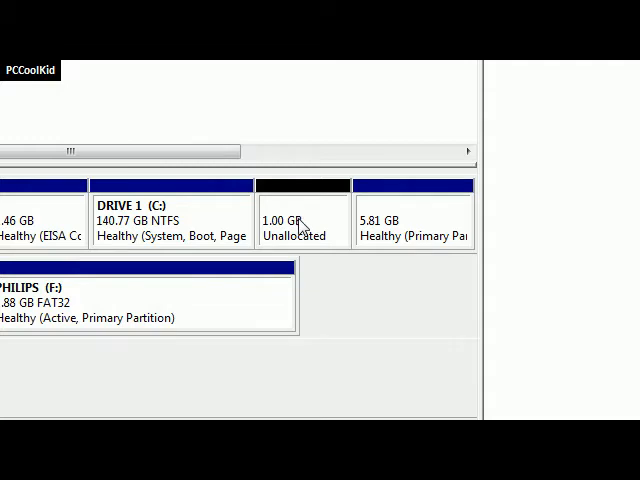
mouse_move(290, 226)
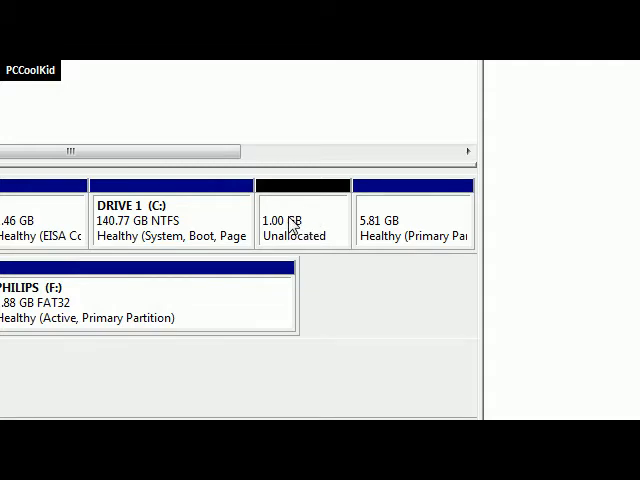
click(302, 218)
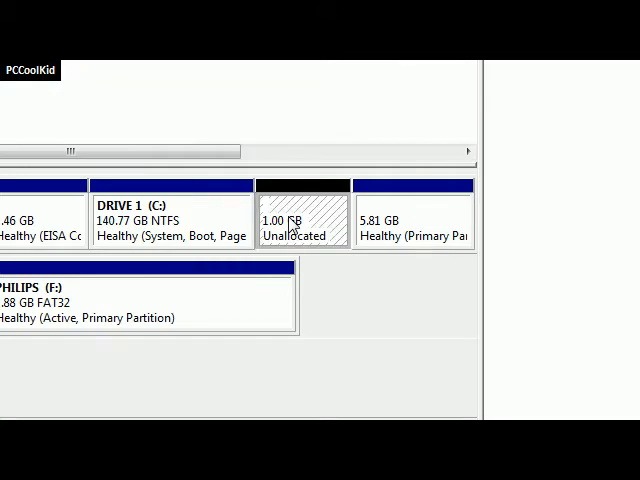
Begin a New Simple Volume on the unallocated space, keeping the 1023 MB size
right_click(300, 220)
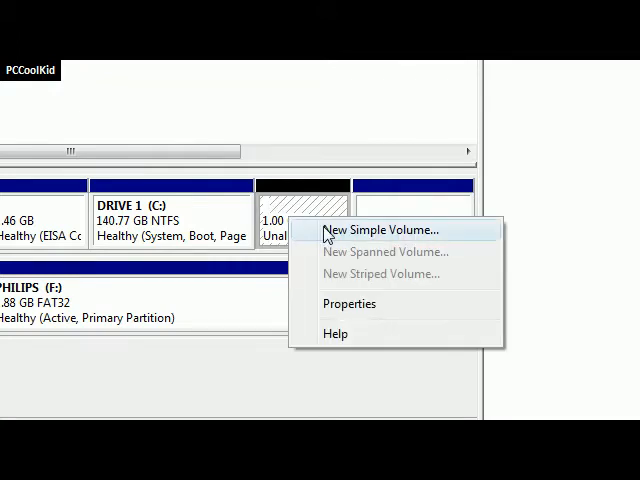
click(380, 228)
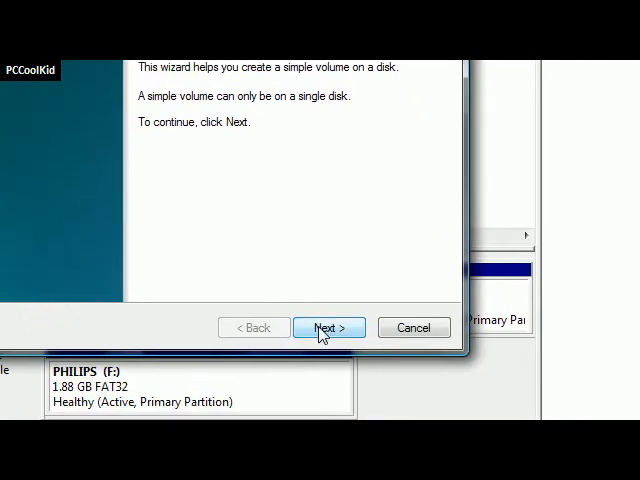
click(328, 328)
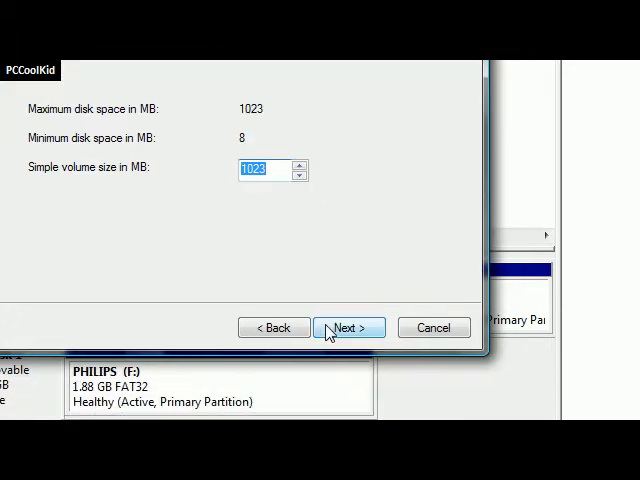
click(348, 328)
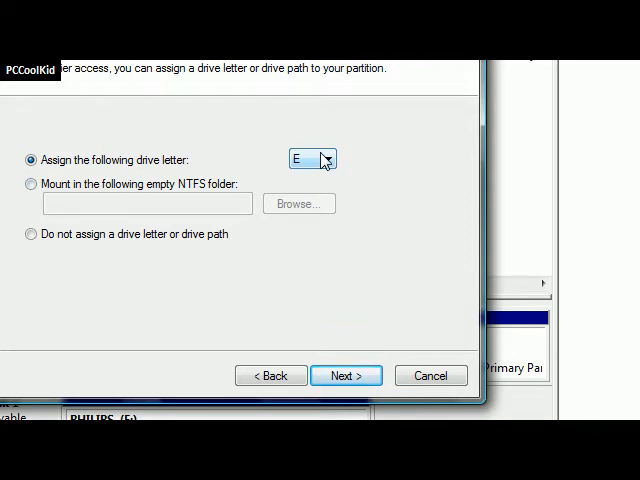
Assign drive letter J to the new volume instead of E
click(330, 158)
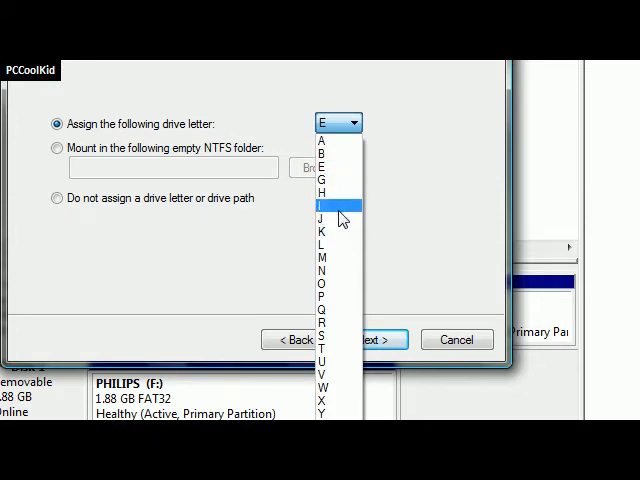
click(328, 216)
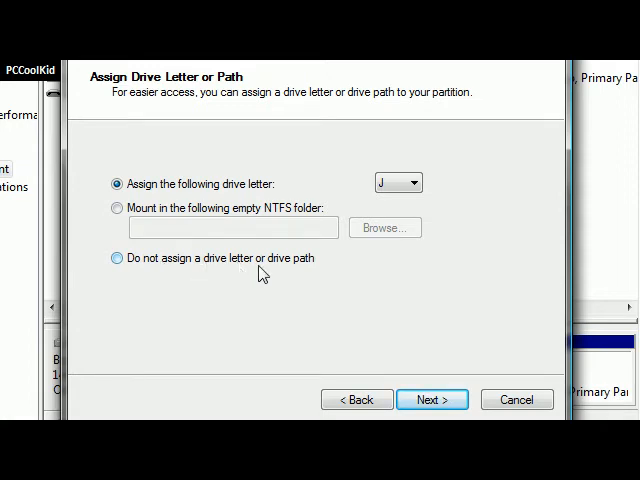
mouse_move(280, 276)
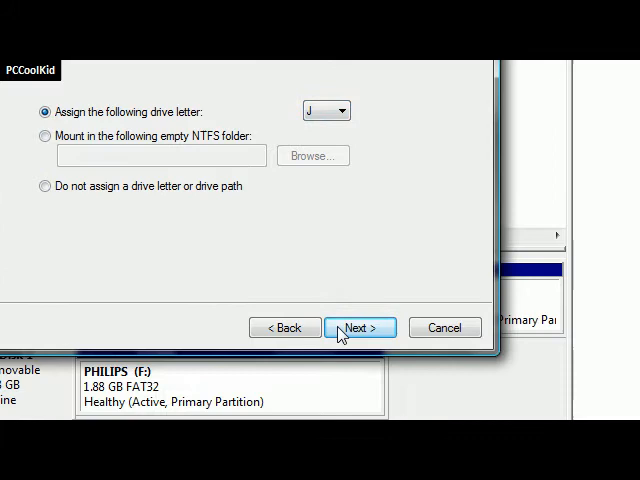
Format the volume as NTFS labelled 'OS NEW' without quick format and reach the summary
click(360, 328)
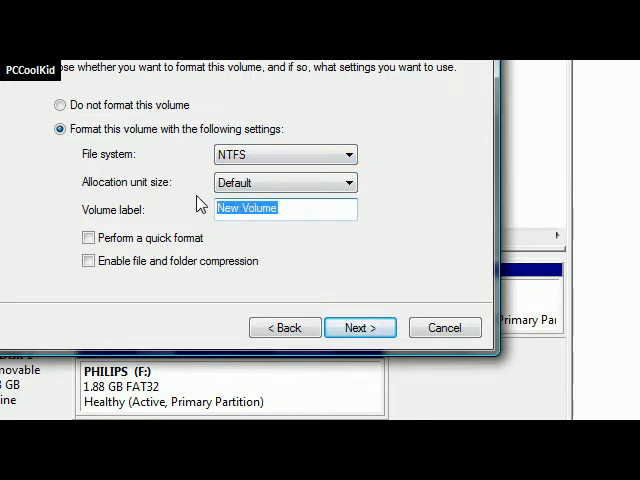
text(OS)
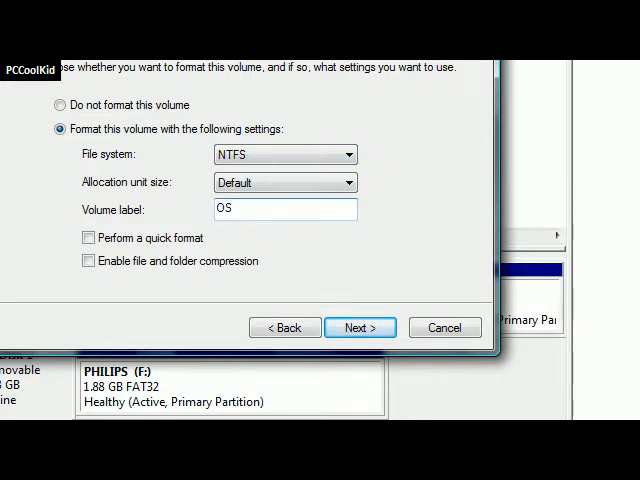
text(NEW)
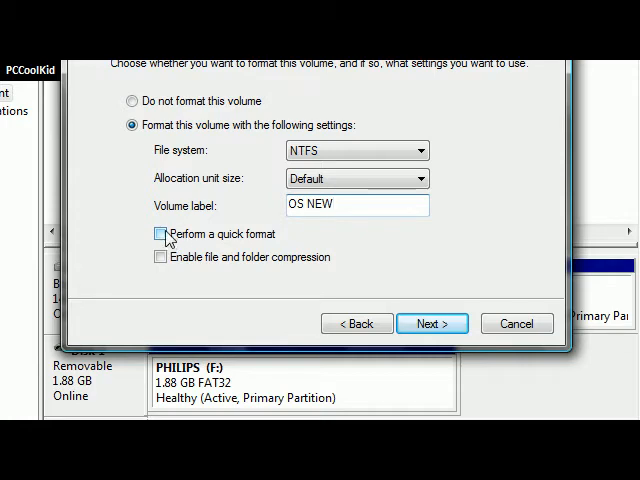
mouse_move(160, 236)
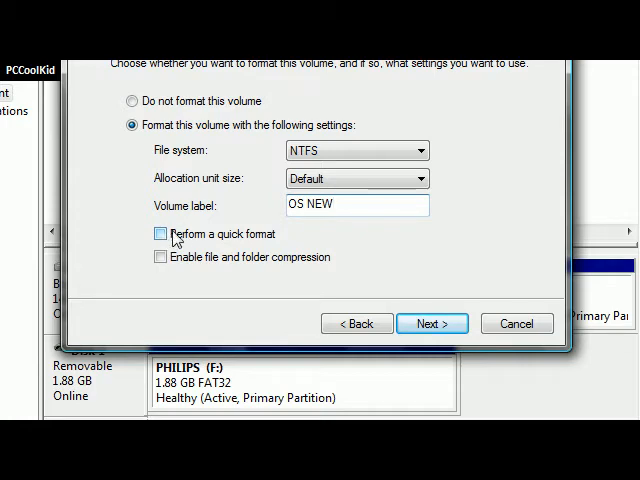
mouse_move(204, 236)
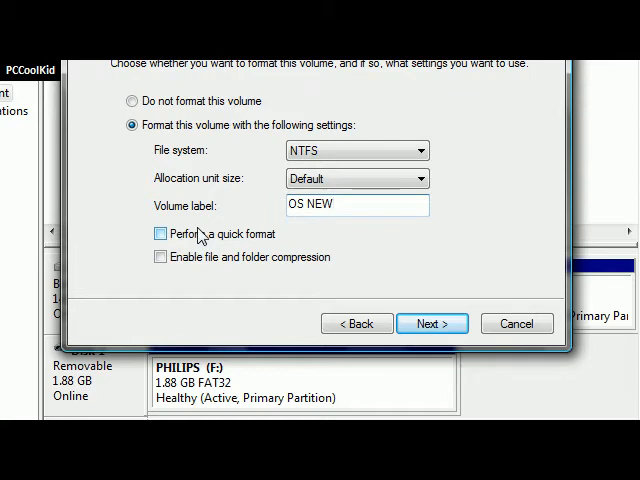
mouse_move(224, 270)
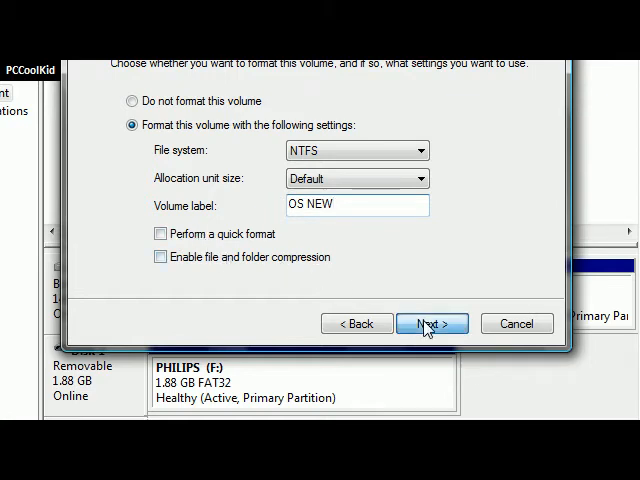
click(432, 324)
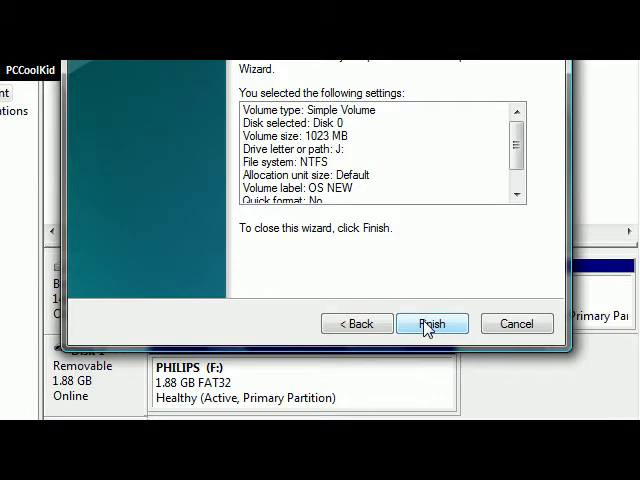
Finish the wizard so OS NEW (J:) is created and formatted as a 1023 MB NTFS drive
click(432, 324)
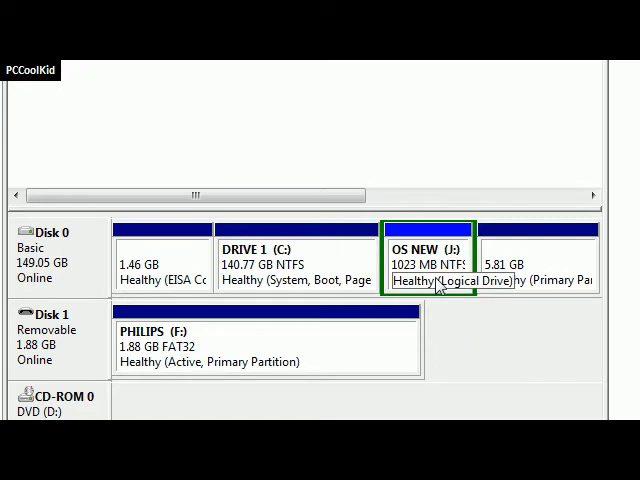
mouse_move(430, 276)
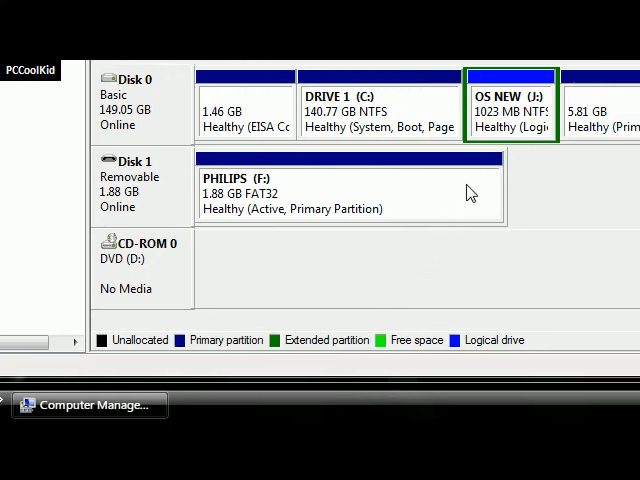
Delete the OS NEW (J:) volume, confirming the data-loss warning
right_click(510, 110)
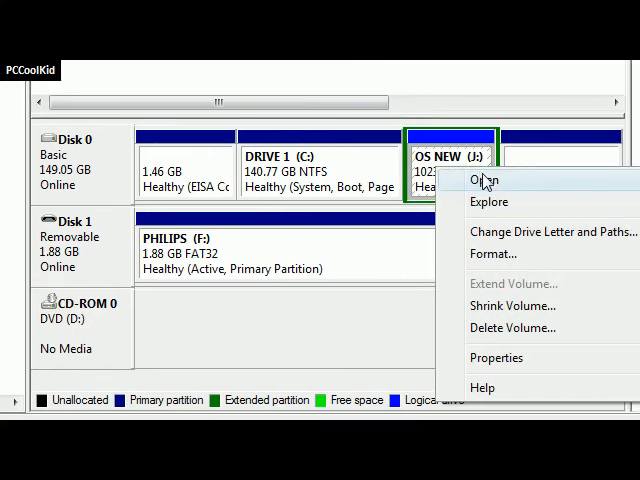
mouse_move(466, 328)
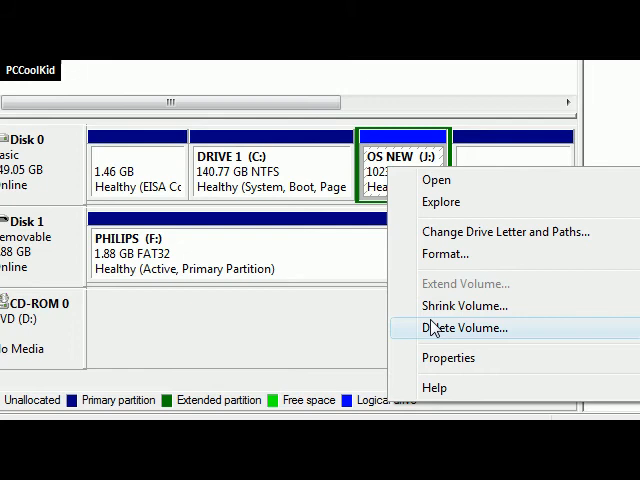
click(464, 328)
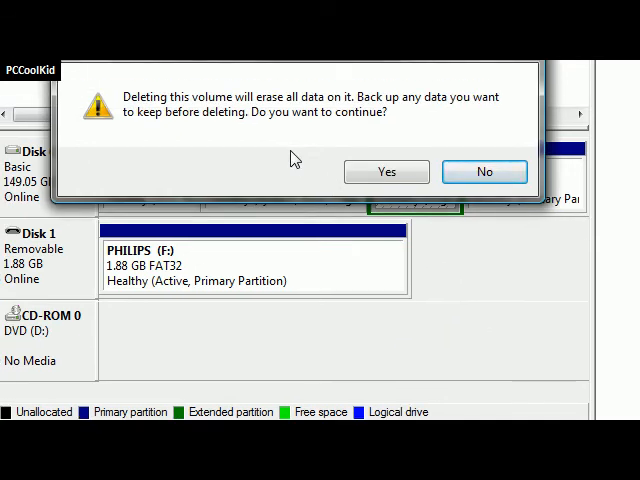
click(386, 172)
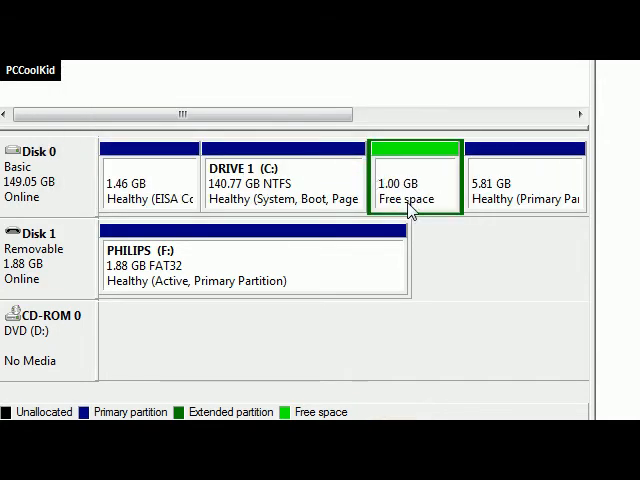
mouse_move(420, 186)
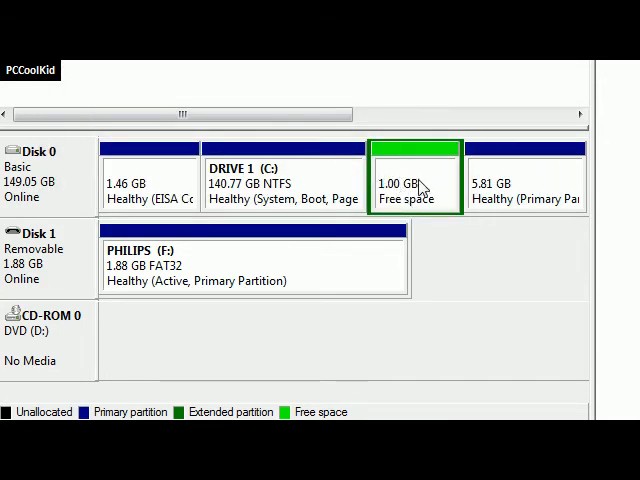
Delete the extended partition so the 1.00 GB becomes unallocated again
right_click(418, 184)
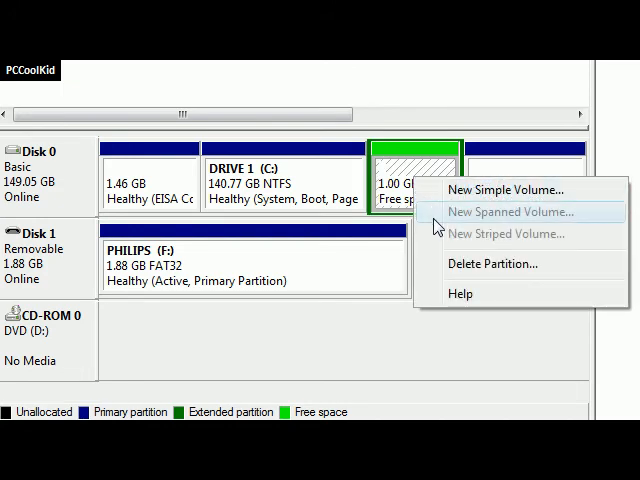
click(492, 264)
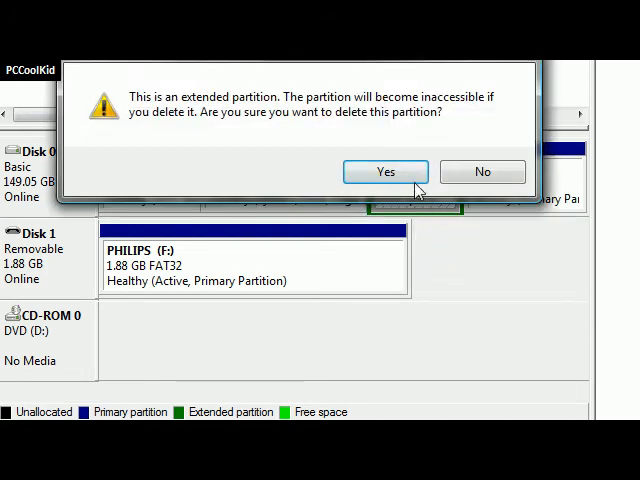
click(384, 172)
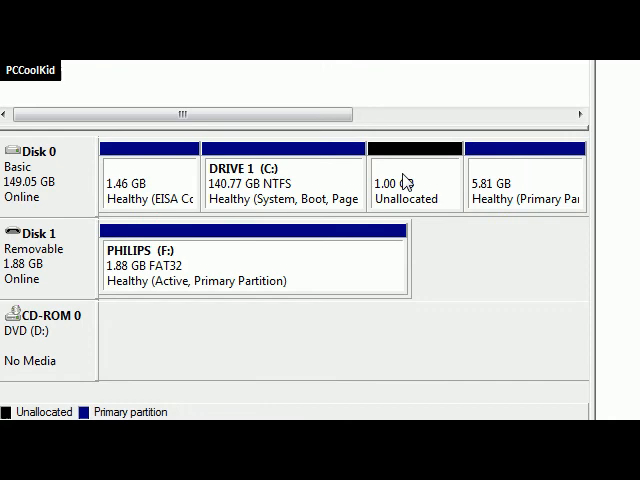
mouse_move(428, 204)
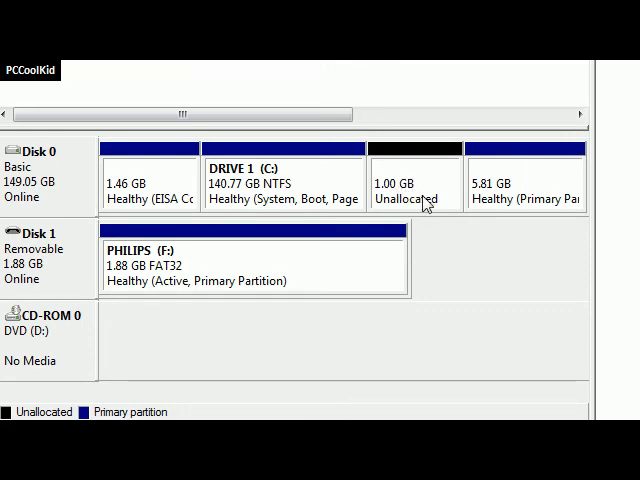
mouse_move(348, 162)
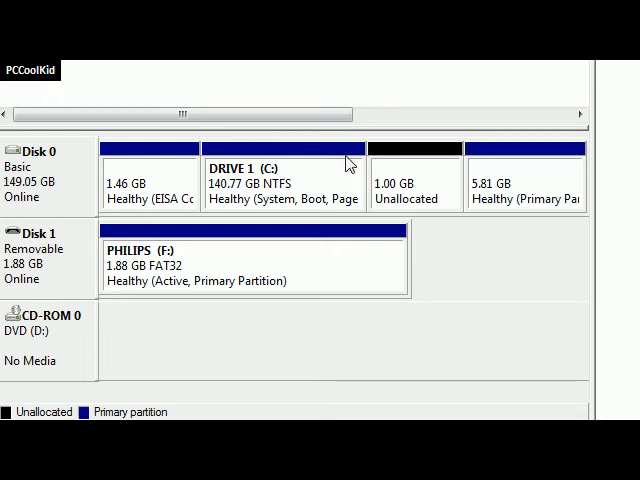
mouse_move(304, 192)
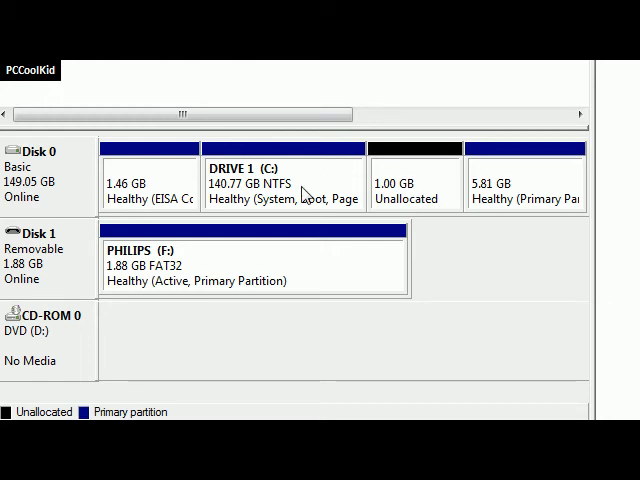
mouse_move(388, 182)
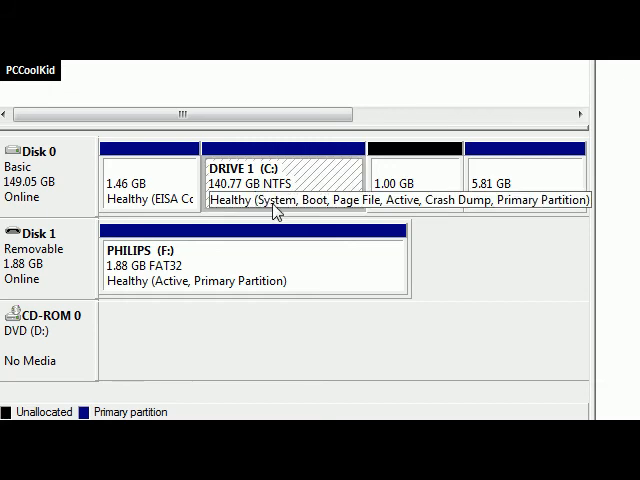
Extend drive C with the 1024 MB of unallocated space on Disk 0, restoring it to 141.77 GB
right_click(278, 188)
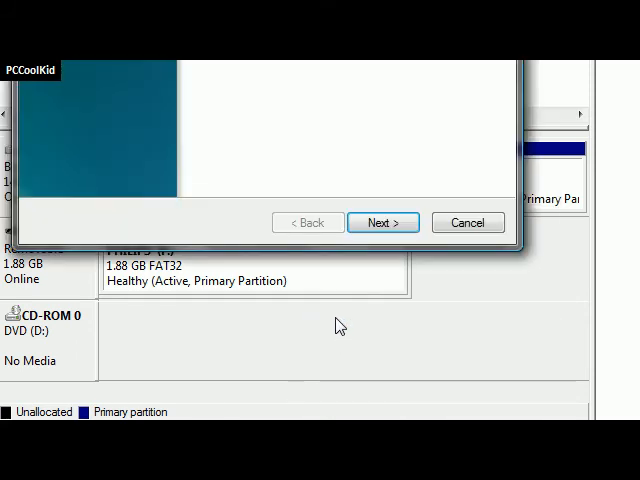
click(384, 222)
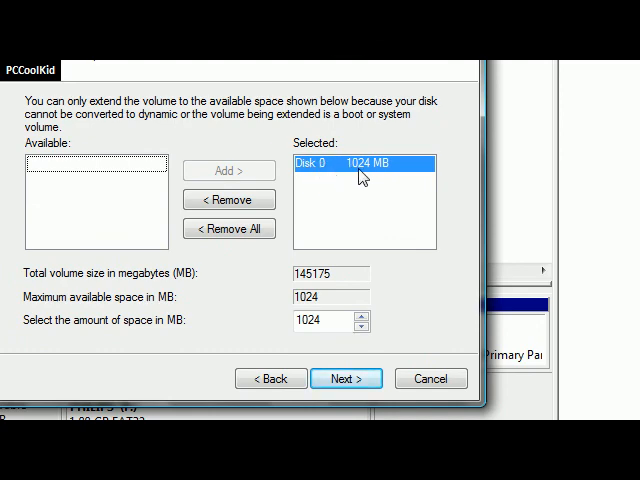
click(324, 320)
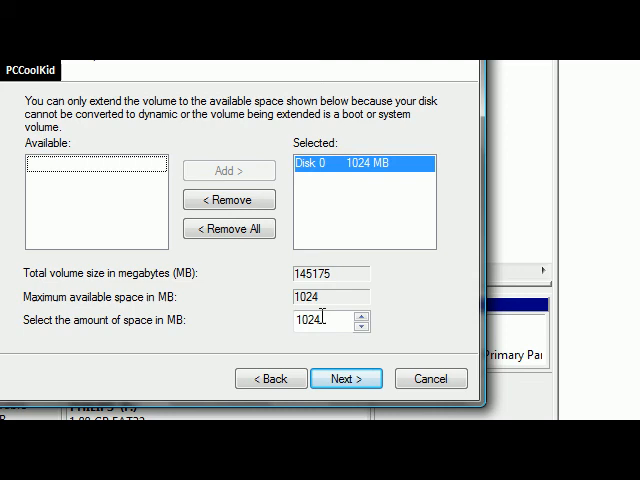
click(346, 378)
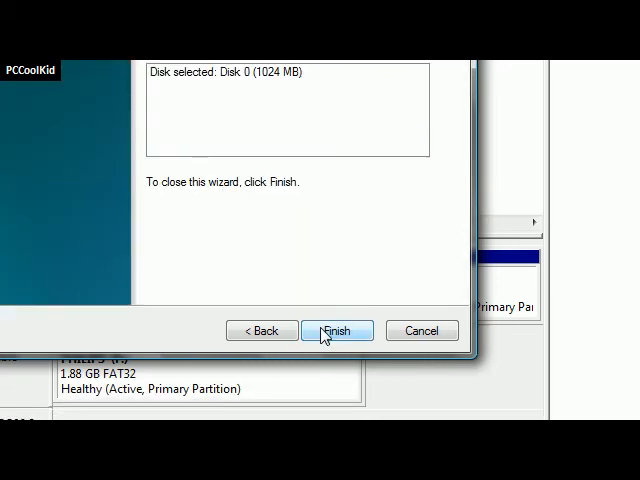
click(336, 330)
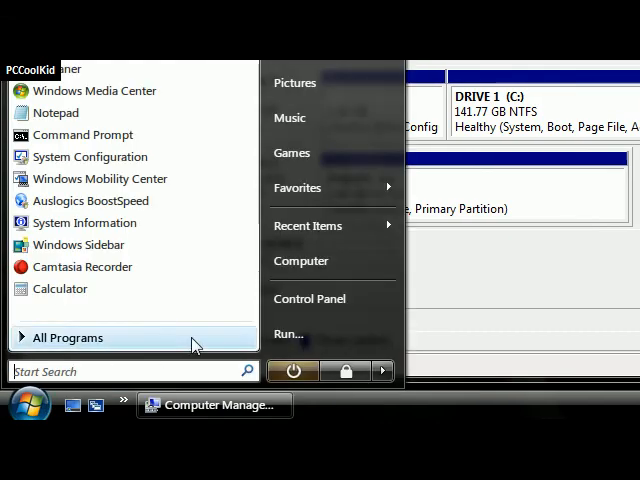
click(300, 260)
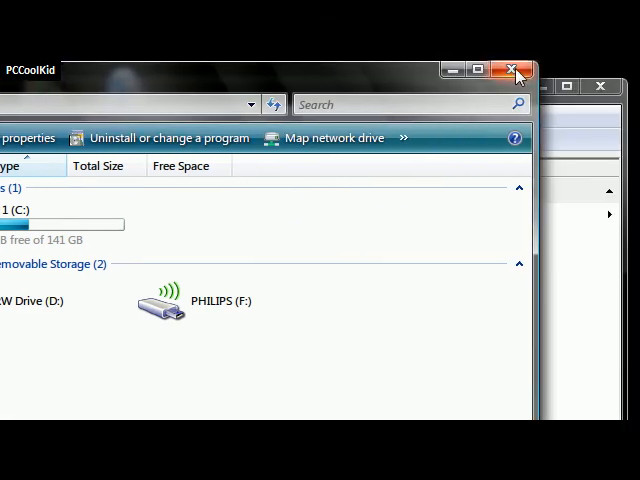
click(516, 74)
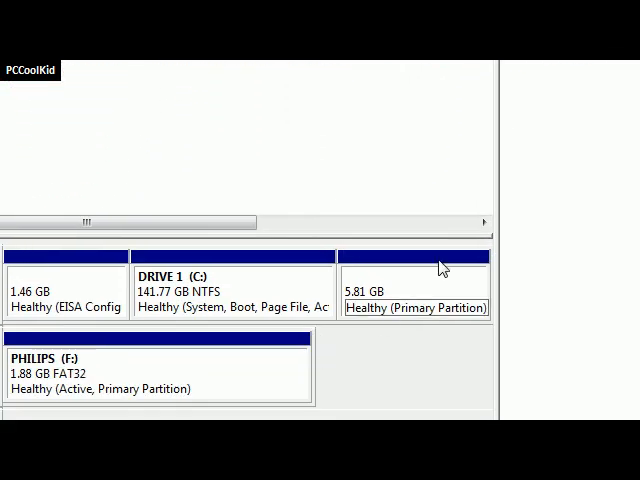